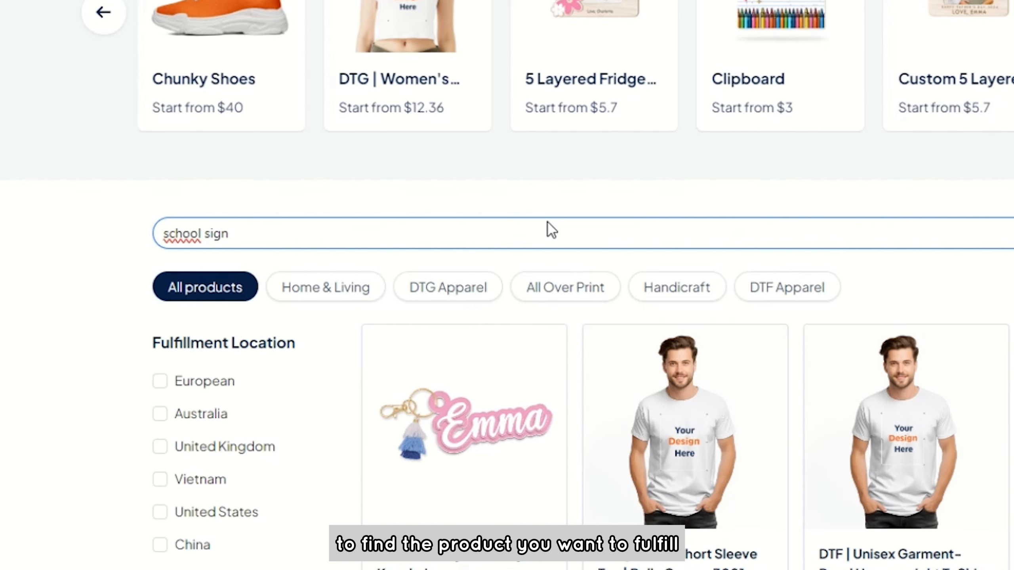
Locate the Wooden Reusable School Sign product and show its File Guidelines section.
scroll(down, 3)
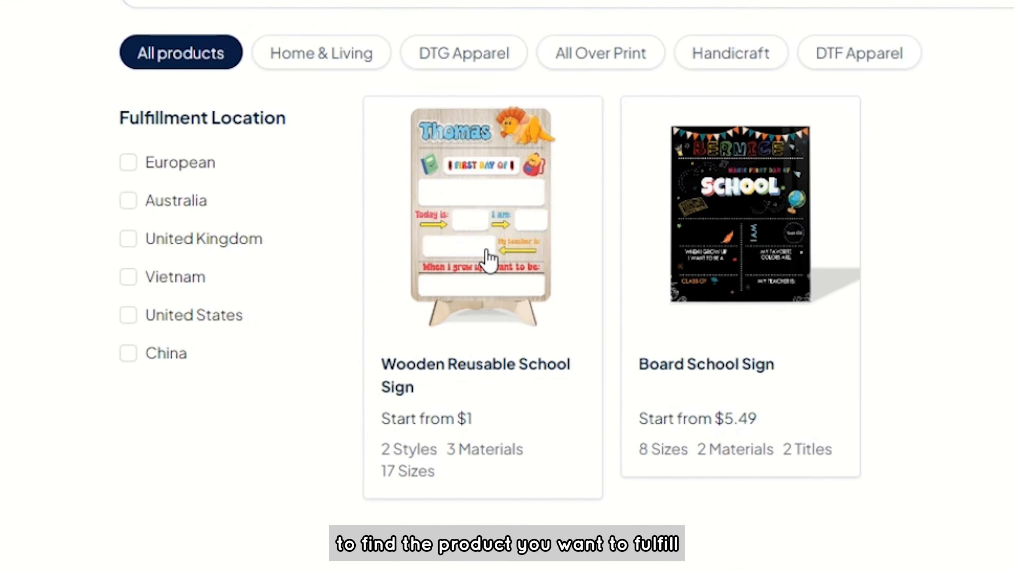
click(481, 217)
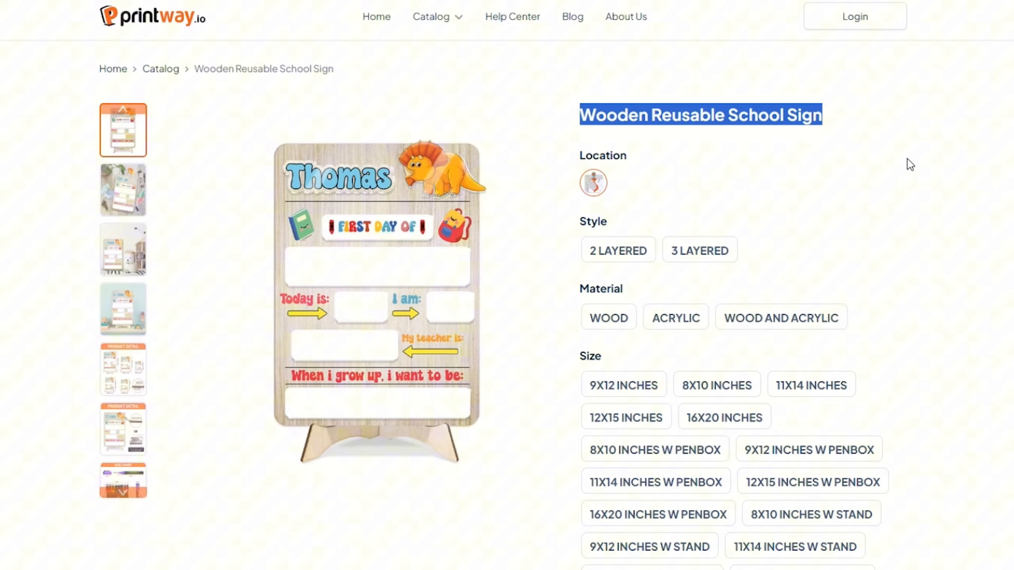
scroll(down, 3)
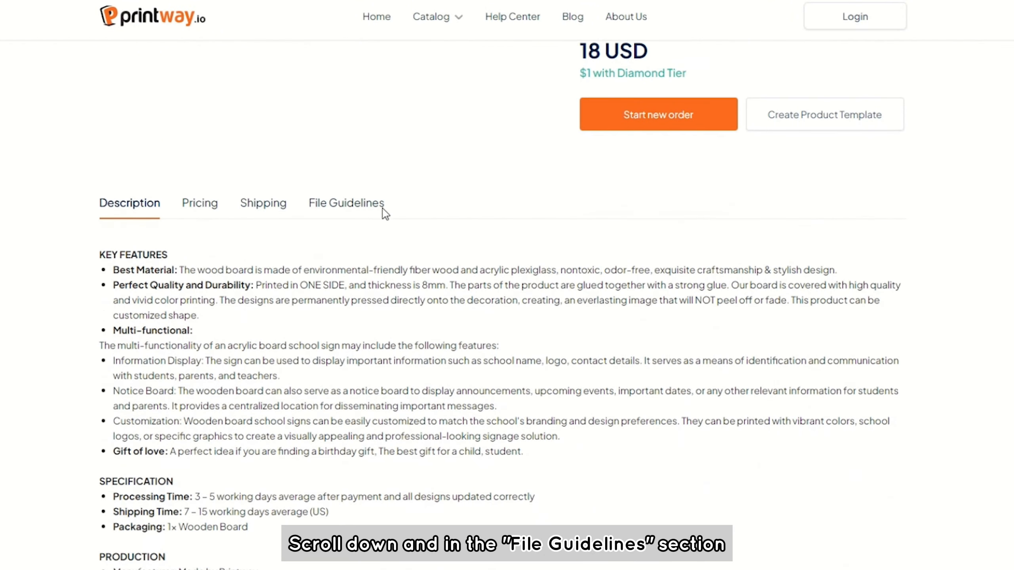
click(347, 203)
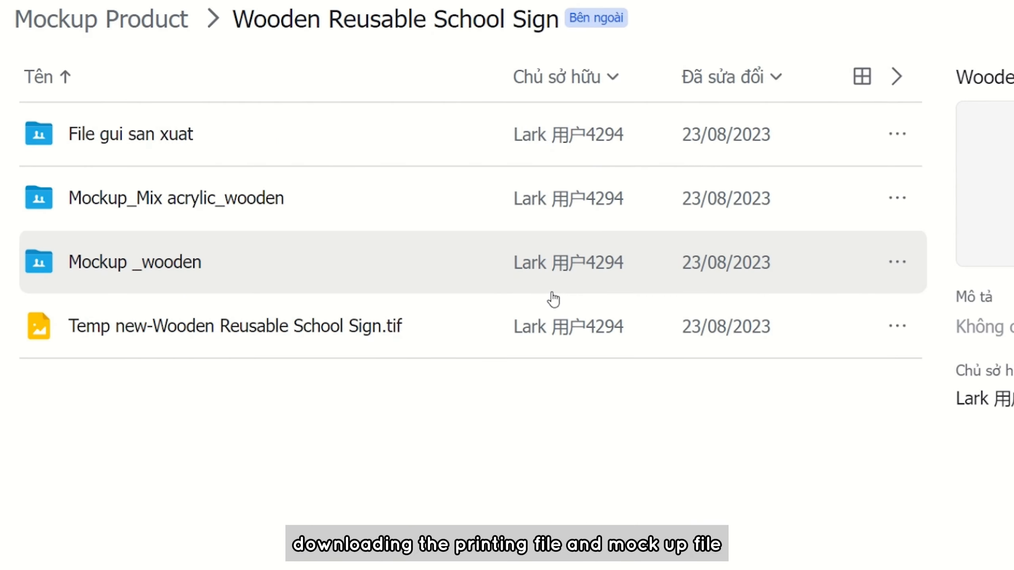
Enter the Mockup _wooden folder inside the sign's shared Lark Drive folder.
double_click(236, 325)
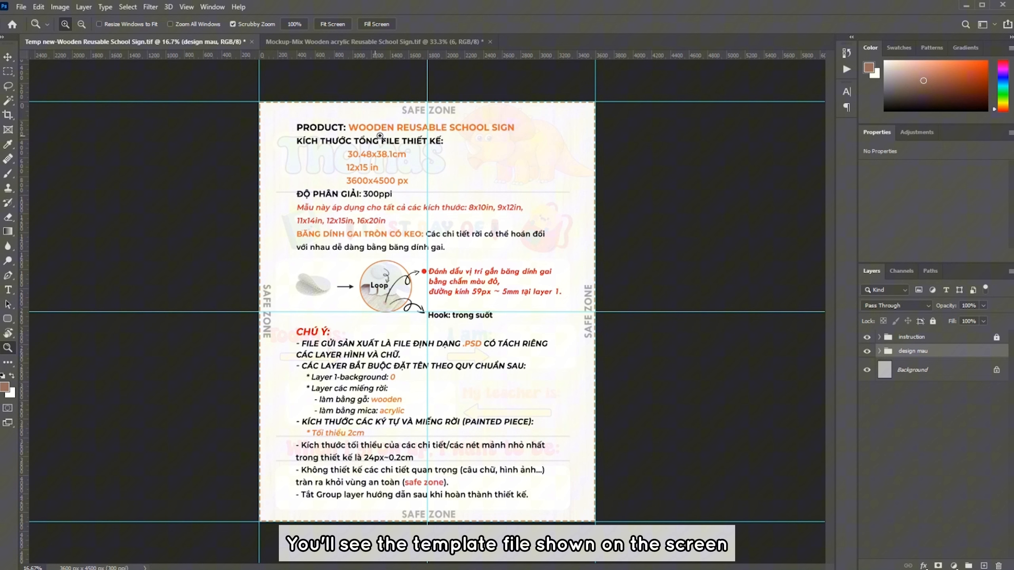
mouse_move(388, 180)
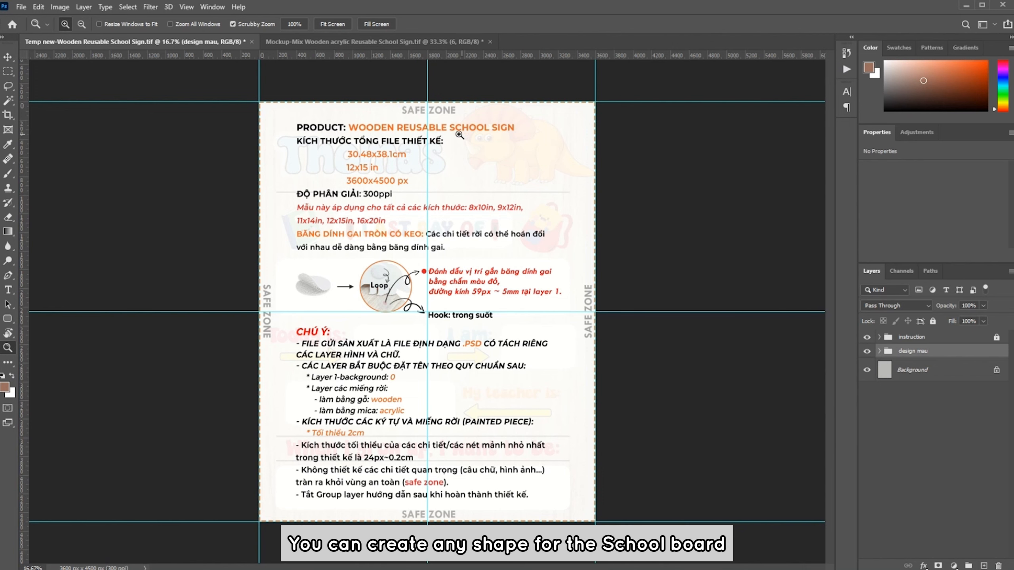
mouse_move(388, 181)
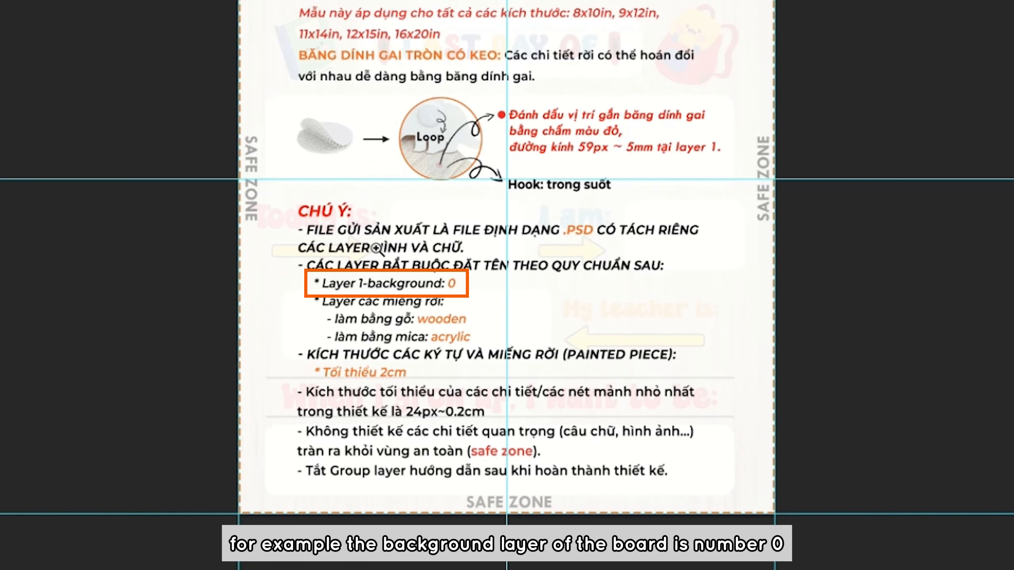
Hide the instruction layer group to reveal the sample Thomas sign design.
click(339, 341)
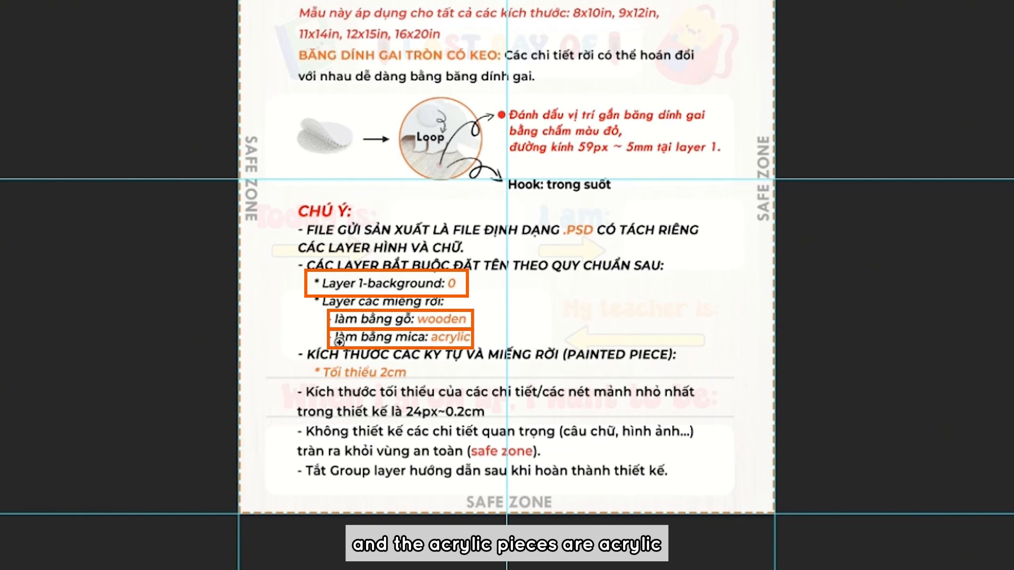
scroll(down, 3)
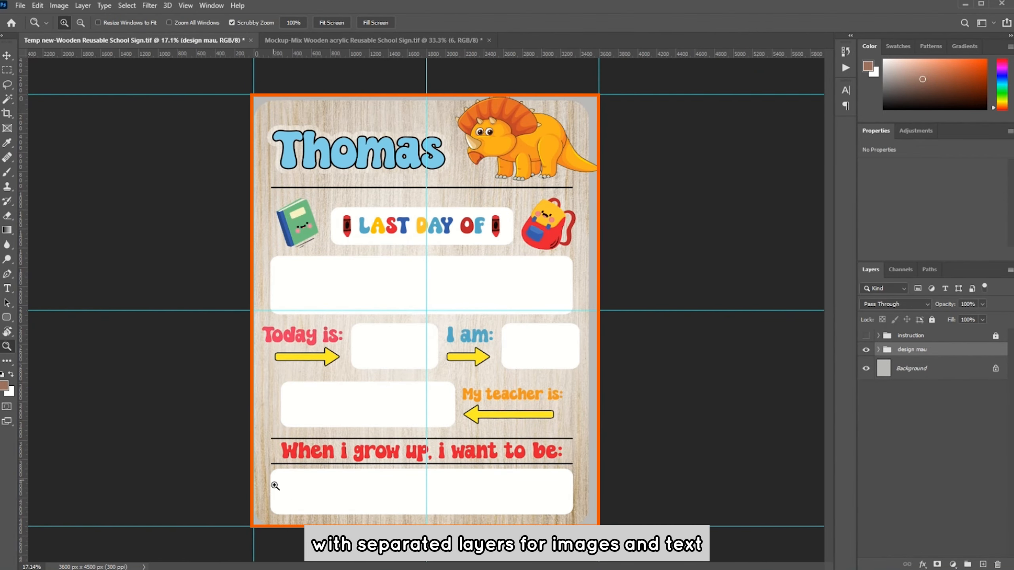
mouse_move(477, 446)
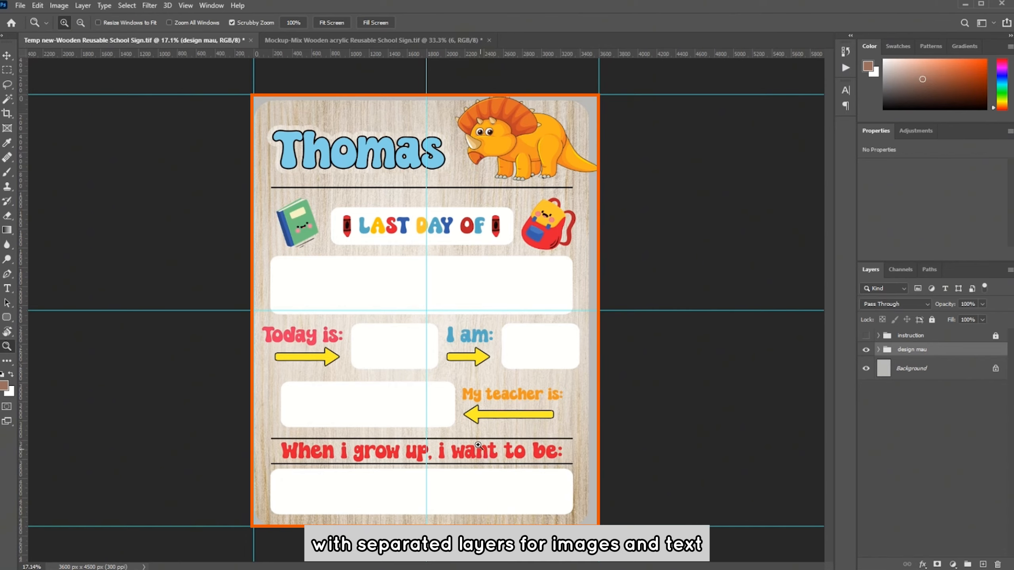
Save the template as a PNG copy named 'my temp' via Save As.
click(19, 5)
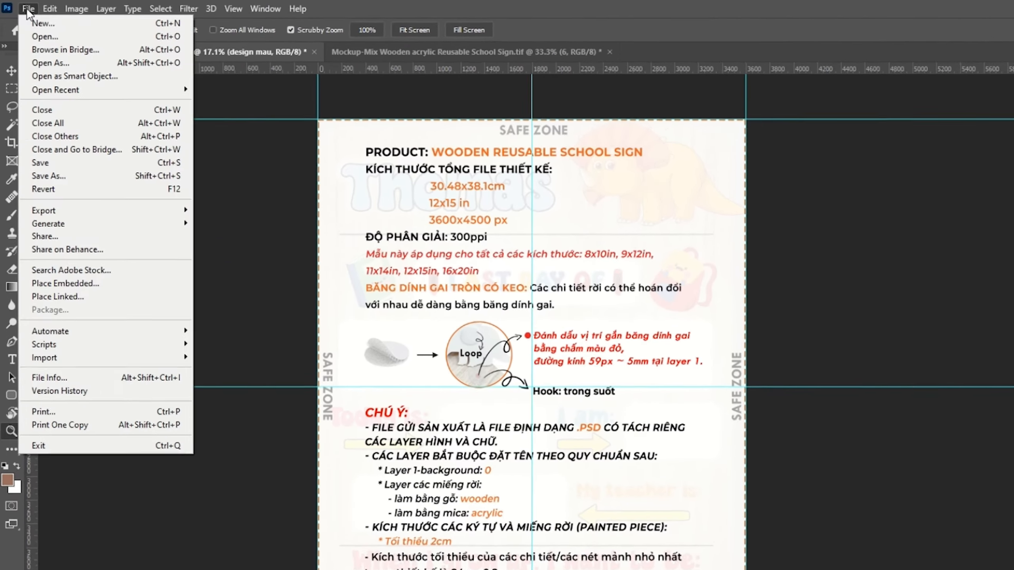
click(48, 176)
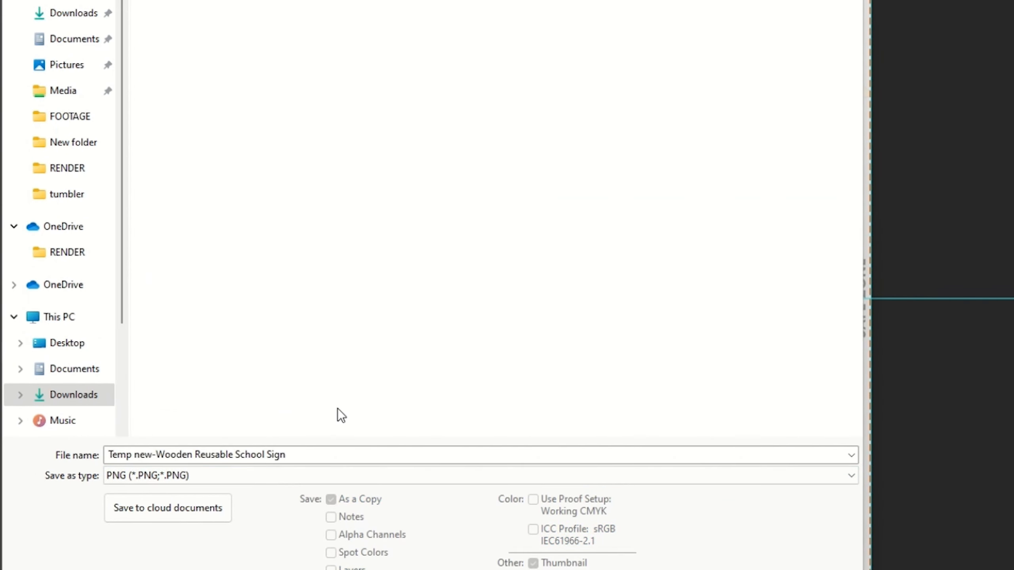
text(my temp)
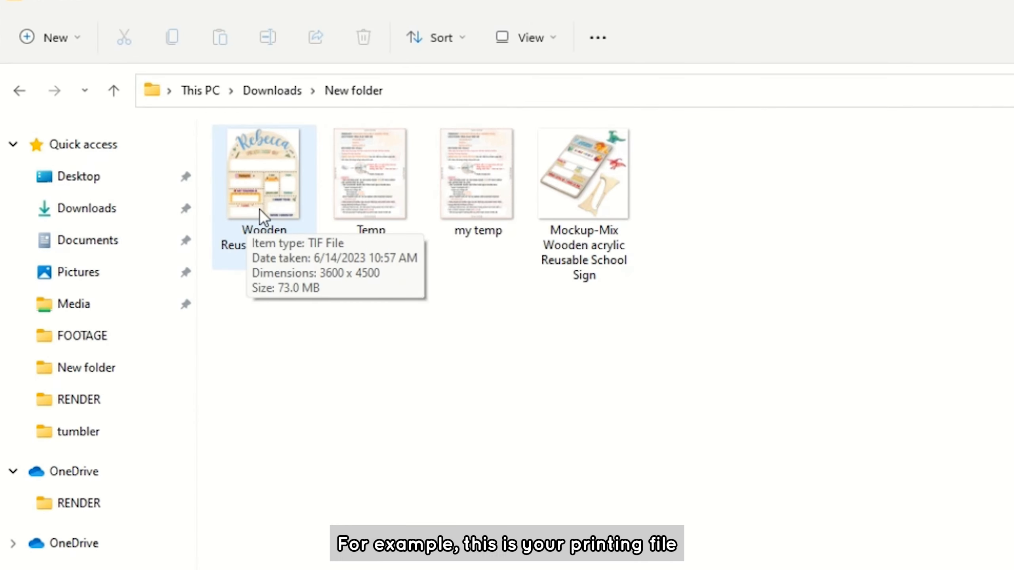
Load the finished sign TIF and save it as a PNG named 'MY DESIGN'.
double_click(262, 174)
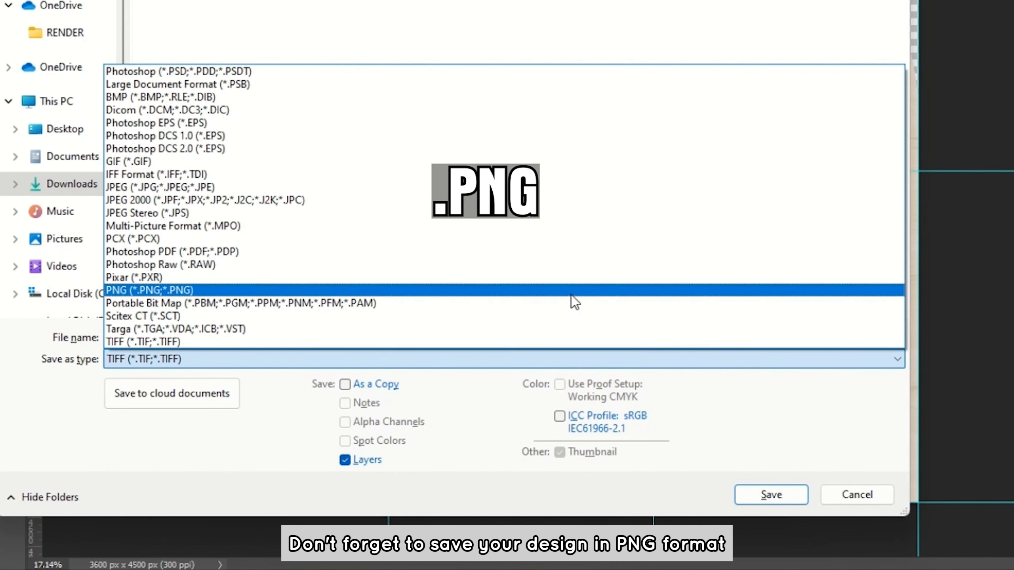
click(149, 290)
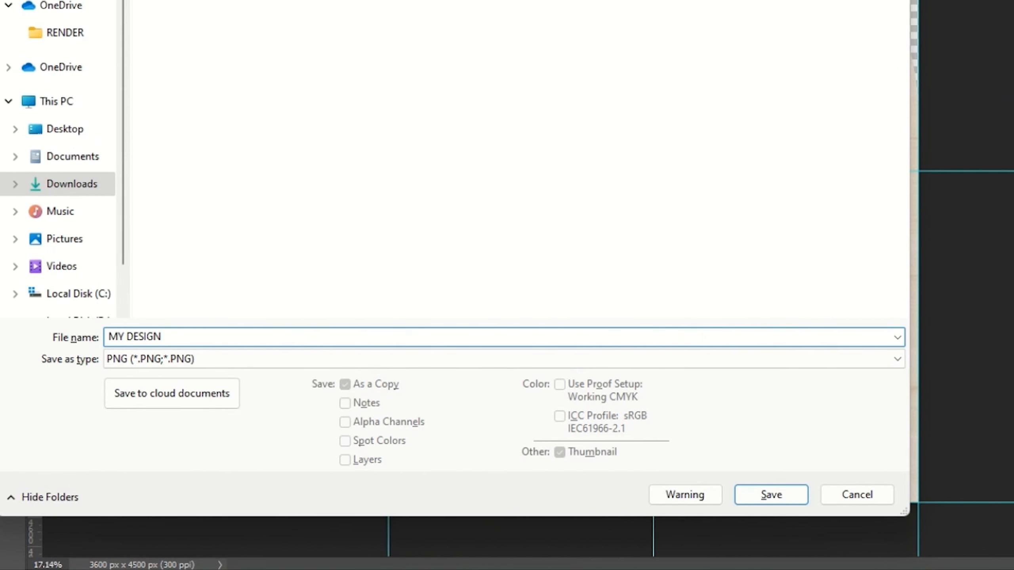
click(770, 494)
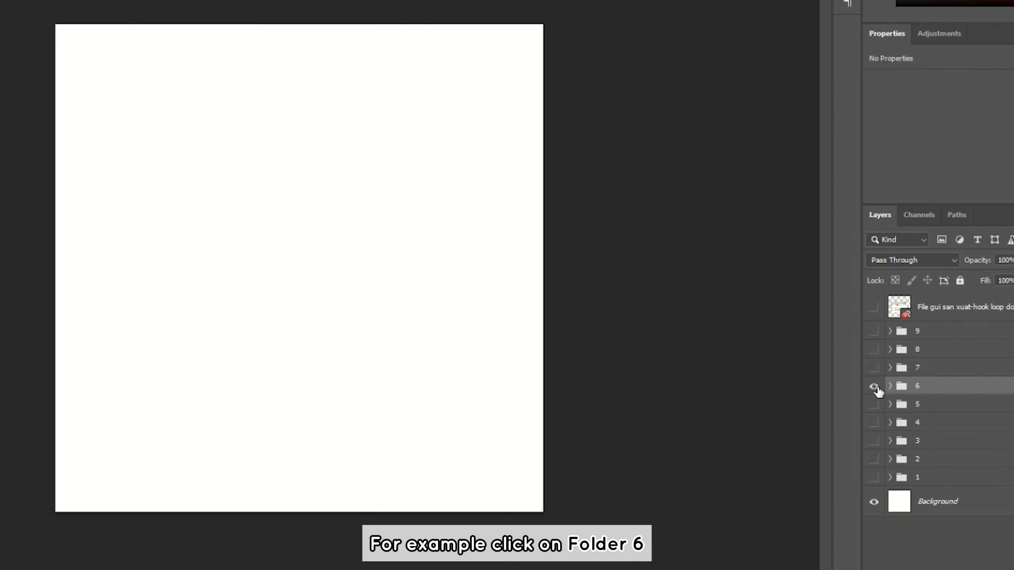
Make layer group 6 visible to show the sign on the shelf-with-toys scene.
click(875, 386)
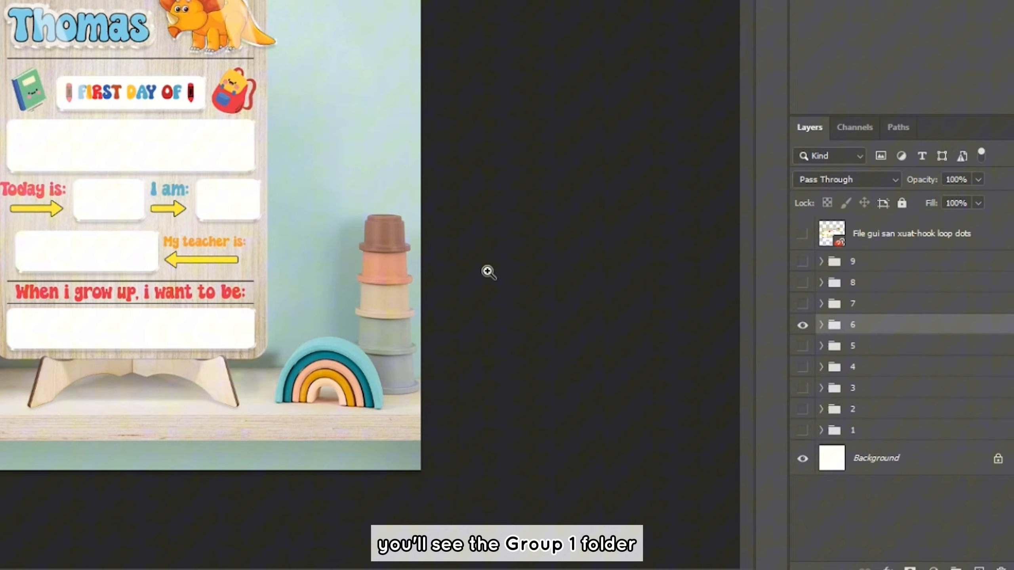